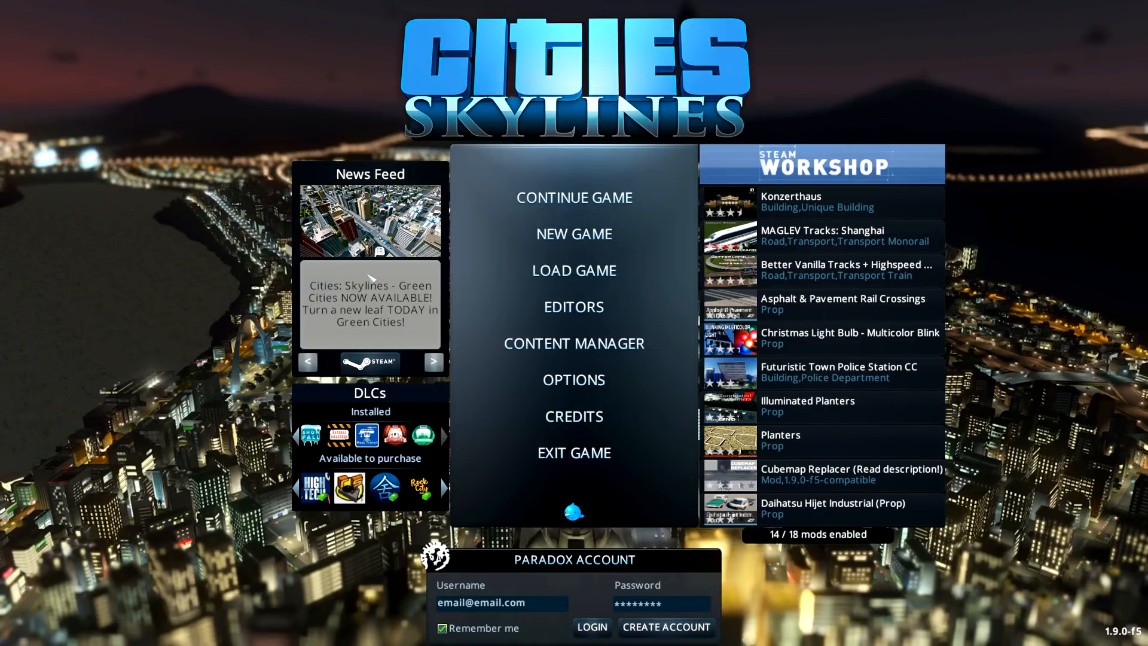
Reach the Editors menu with New and Load choices visible for the Asset Editor
left_click(574, 306)
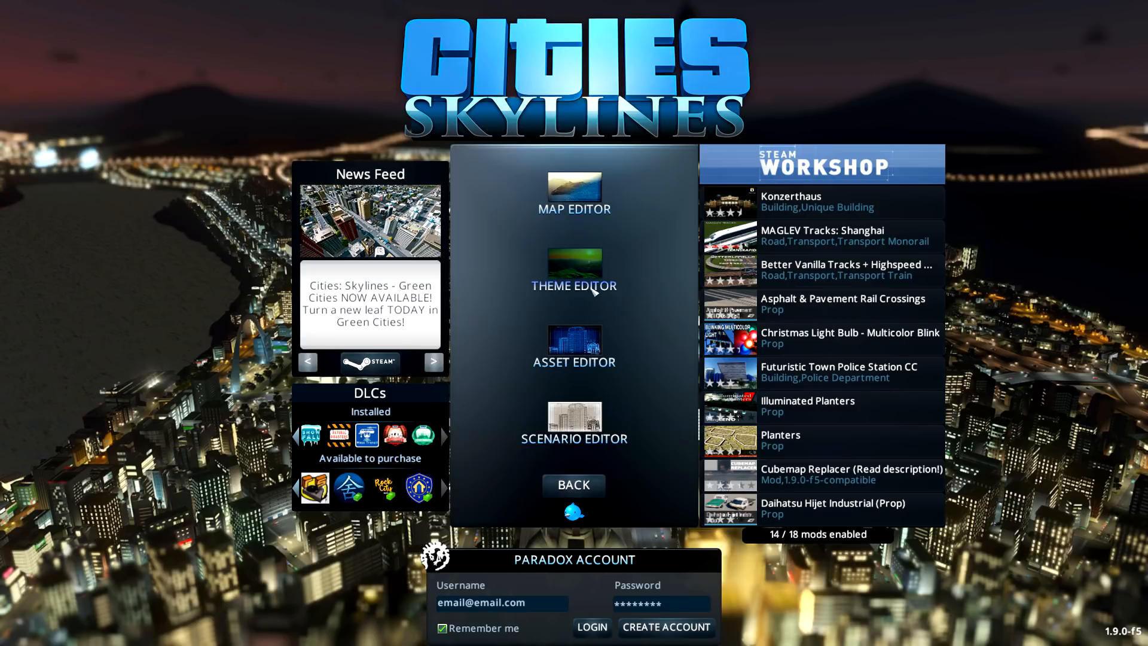
mouse_move(590, 347)
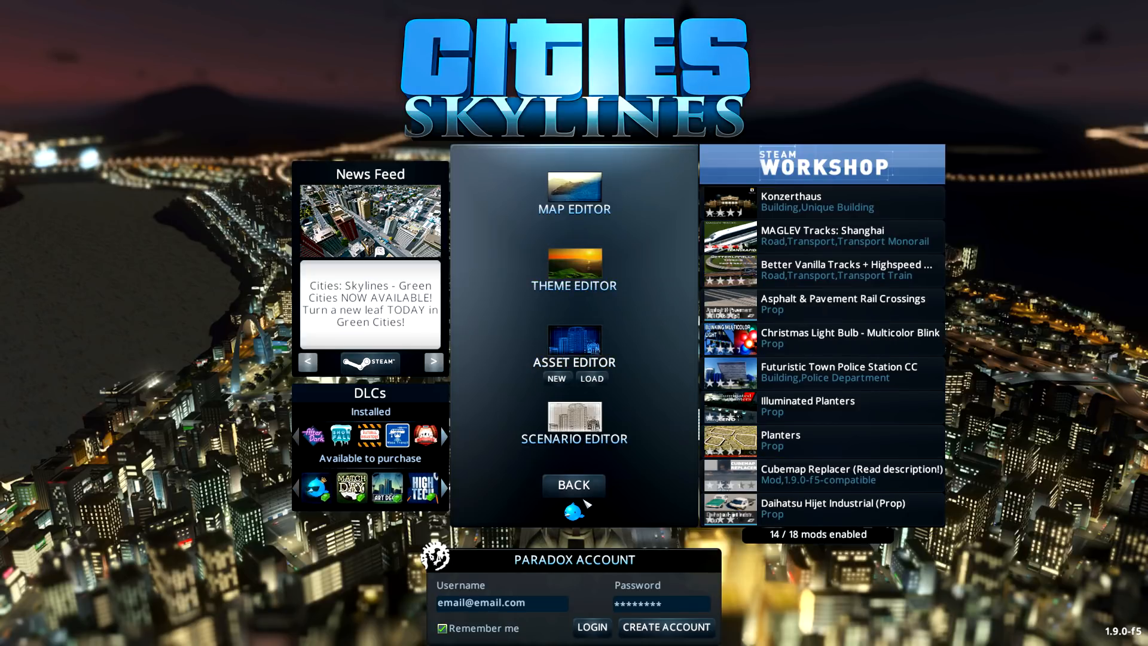
left_click(574, 486)
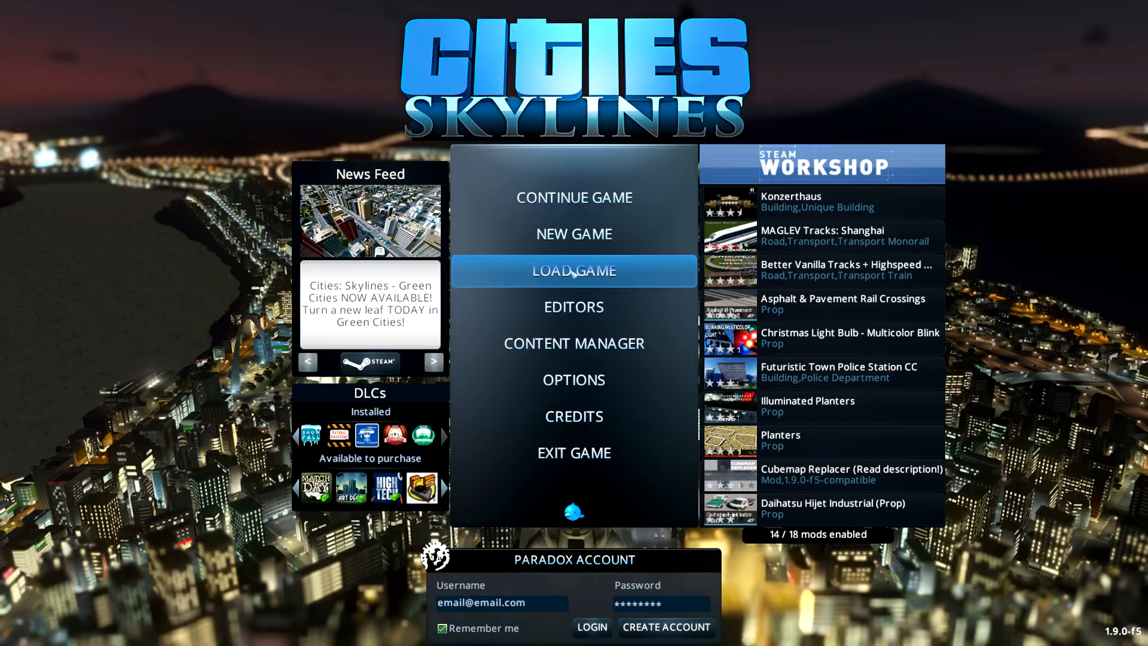
left_click(574, 306)
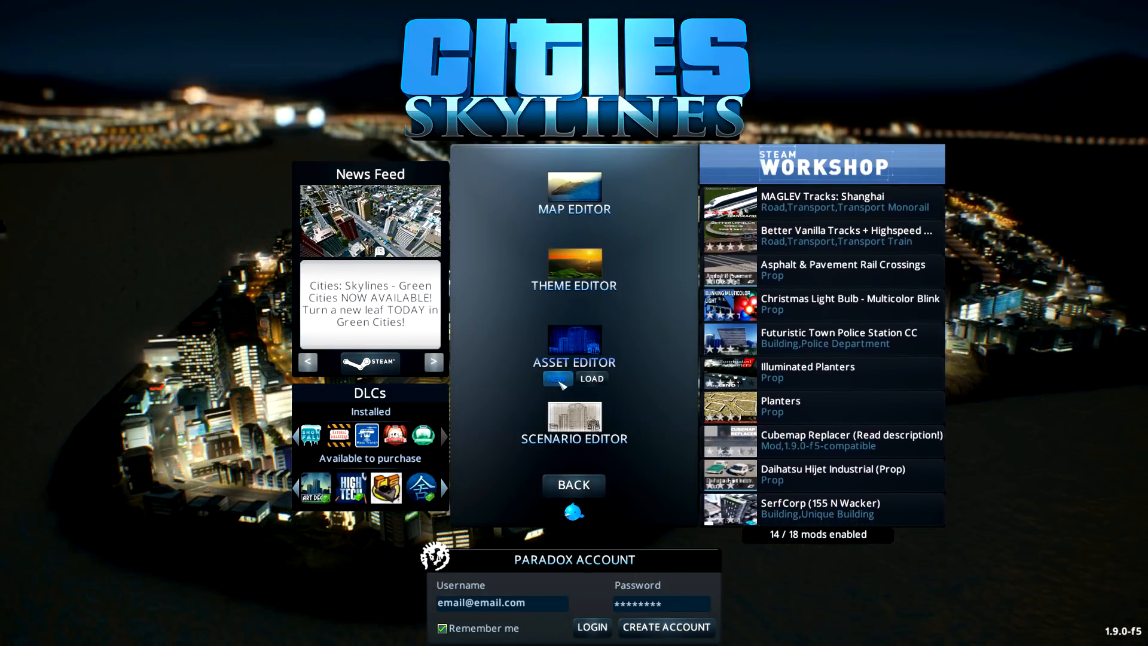
Start a new asset, browse the themes, and confirm Temperate as the asset theme
left_click(574, 273)
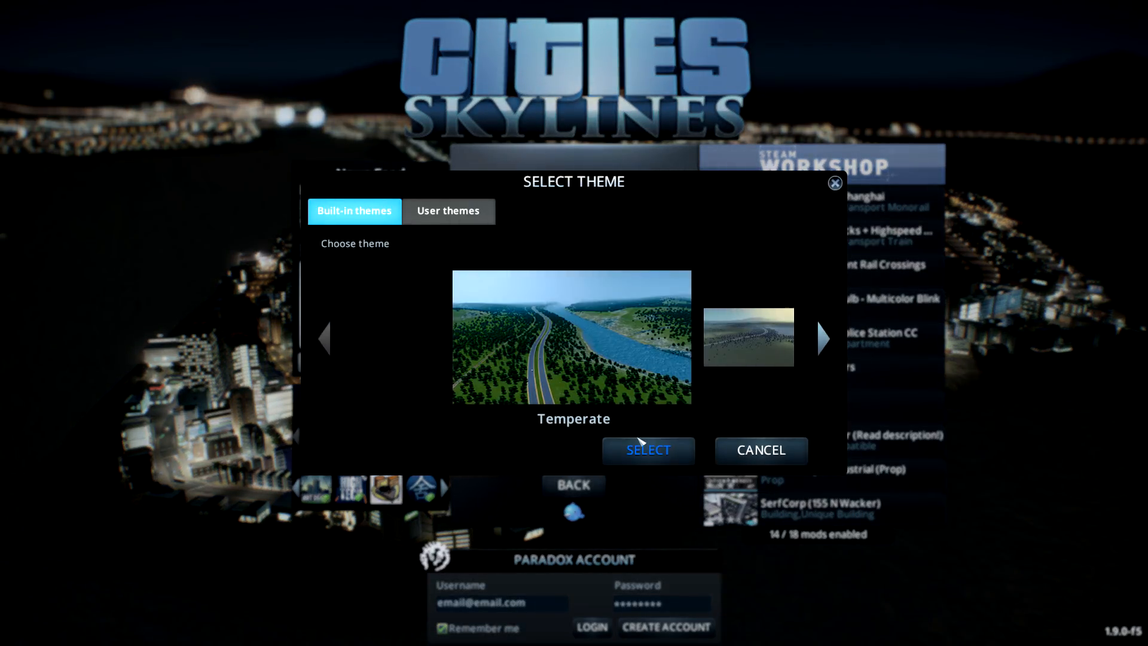
left_click(820, 335)
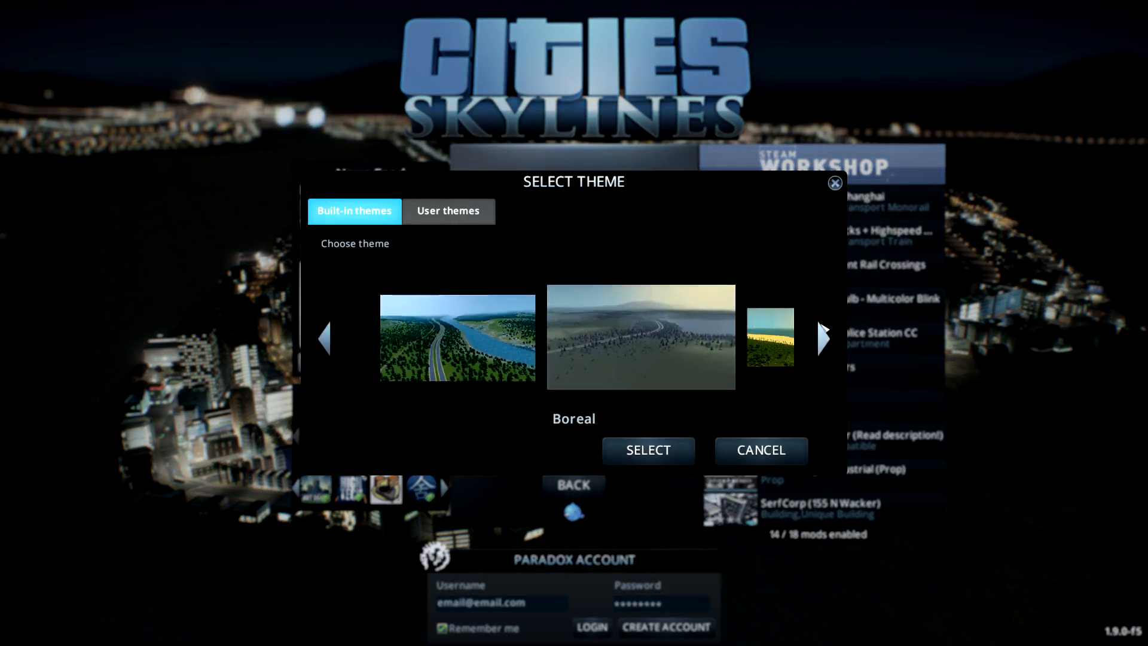
left_click(824, 335)
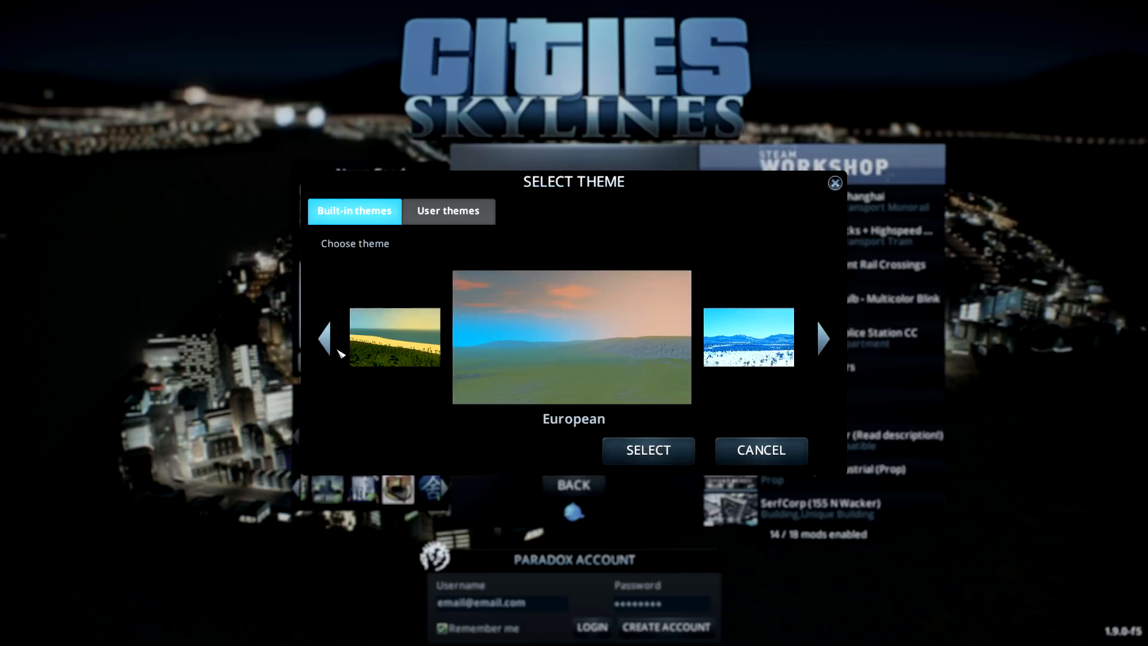
left_click(324, 338)
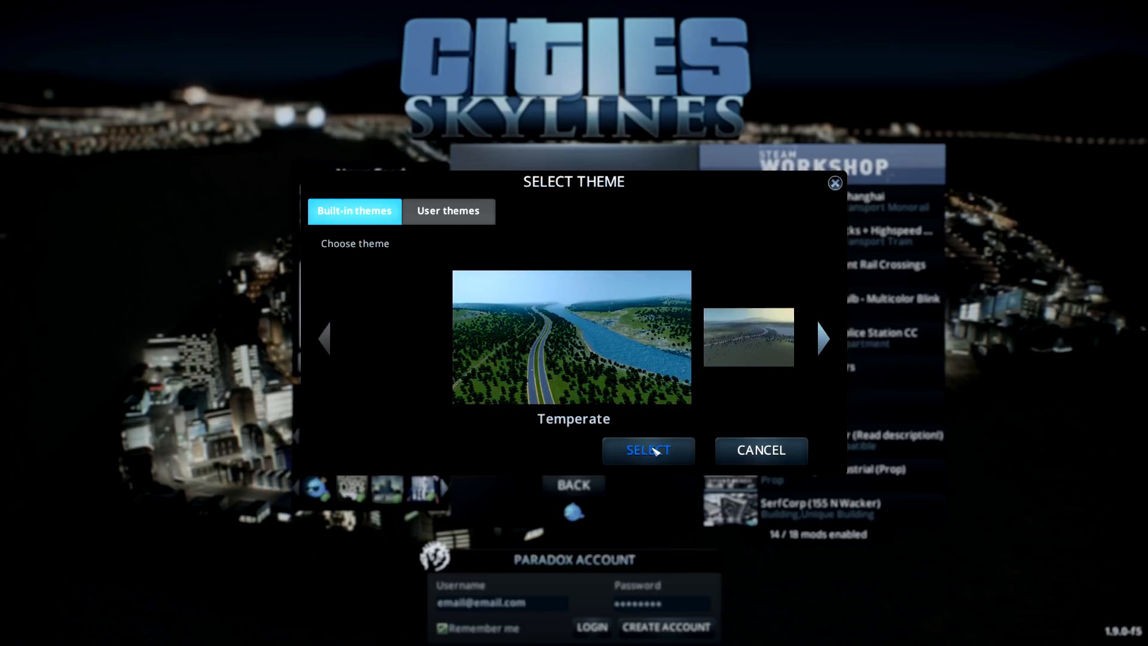
left_click(649, 450)
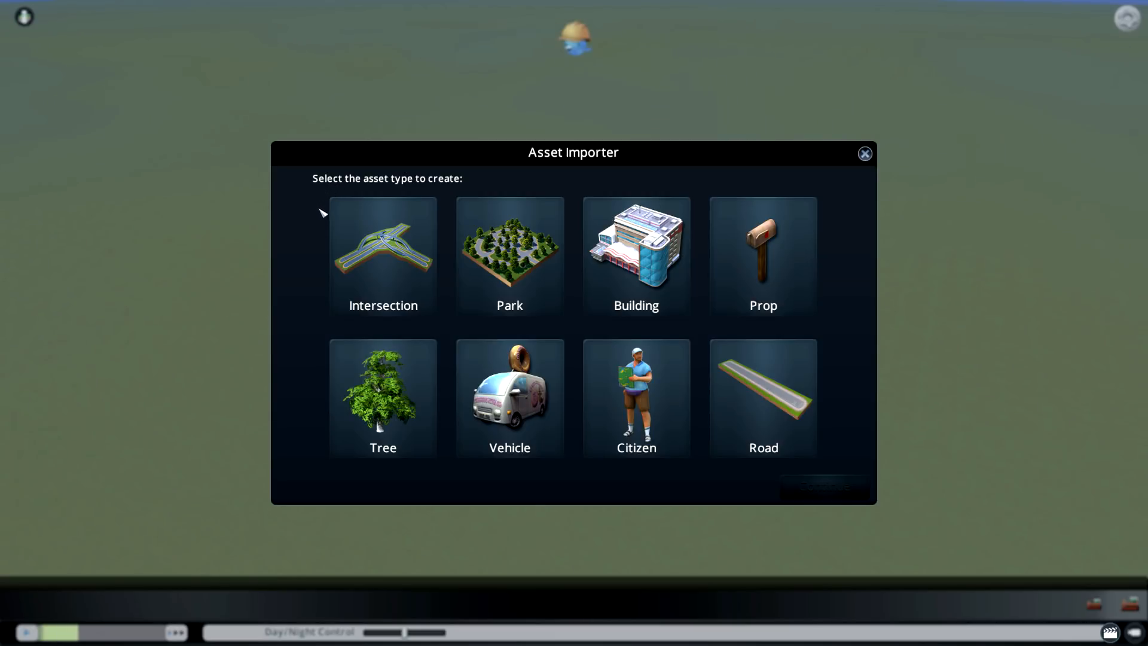
Choose Intersection as the asset type and start from the empty grid template
left_click(383, 253)
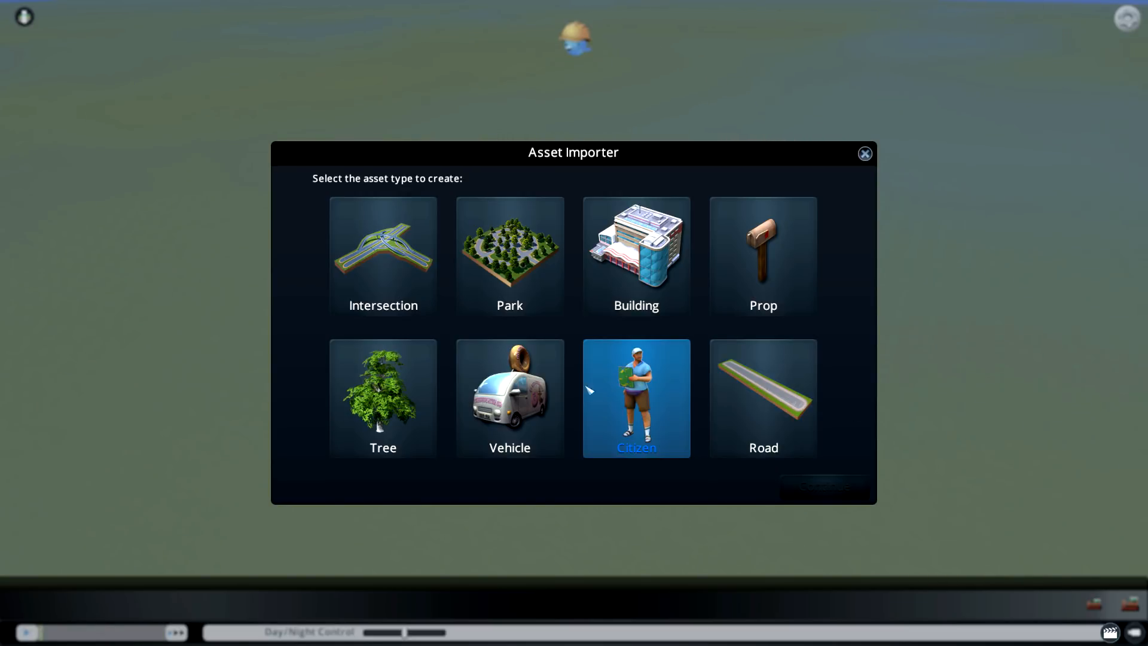
mouse_move(979, 395)
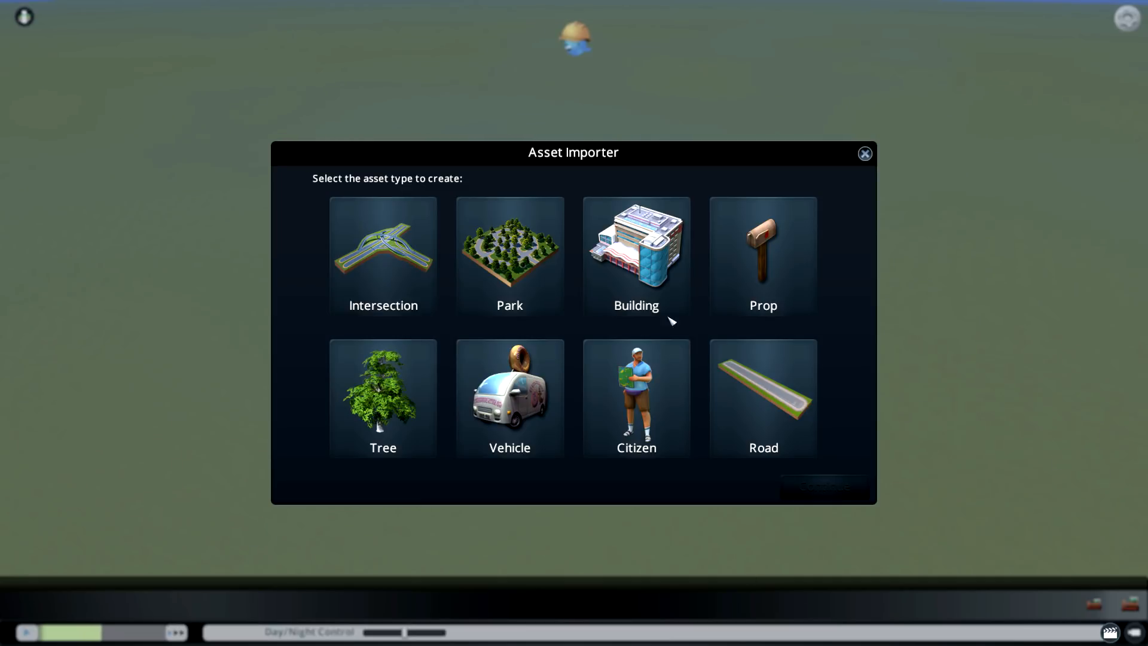
left_click(382, 256)
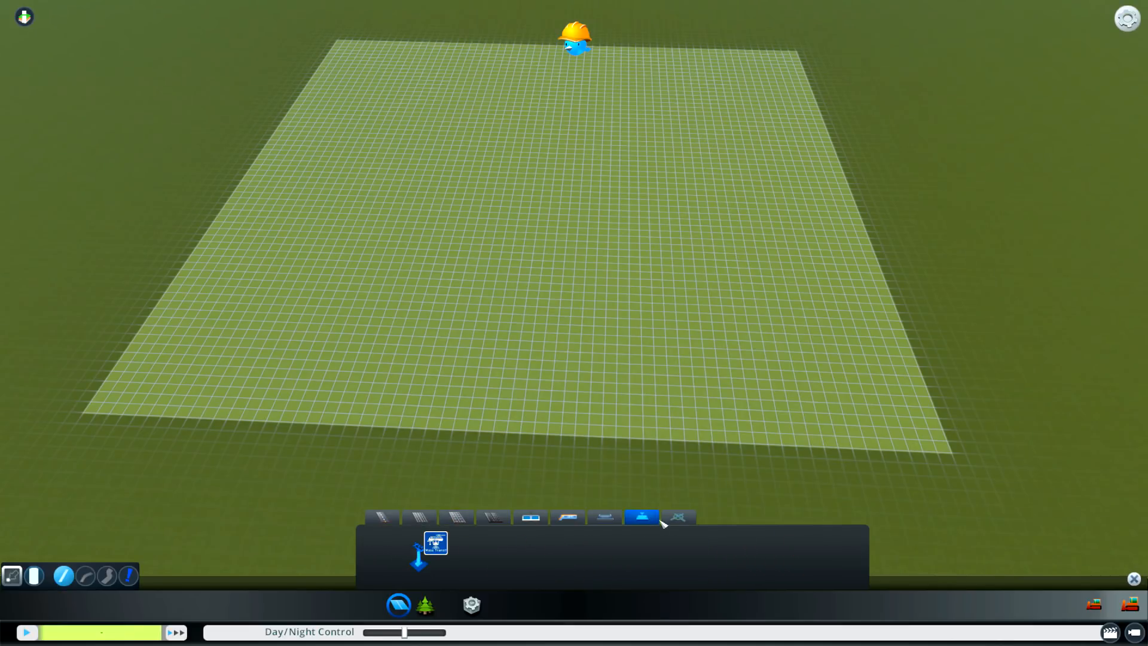
Draw tree-lined inner streets and a curving outer road across the grid
left_click(678, 517)
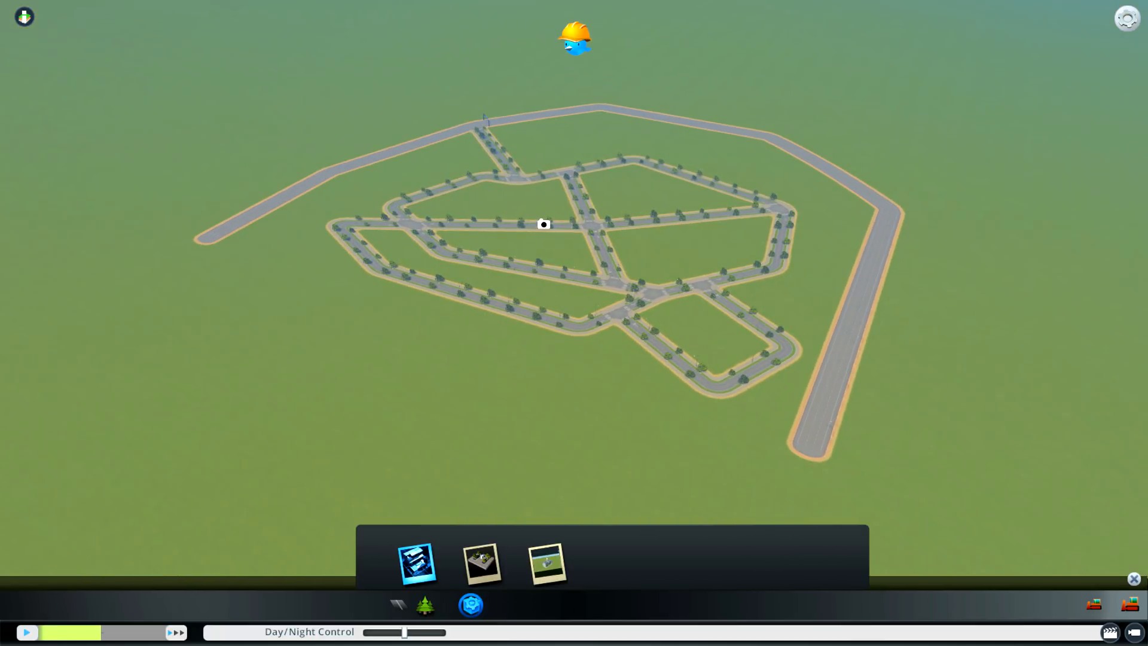
Clear the tool panel and bring up the Save Asset window for the road layout
left_click(483, 563)
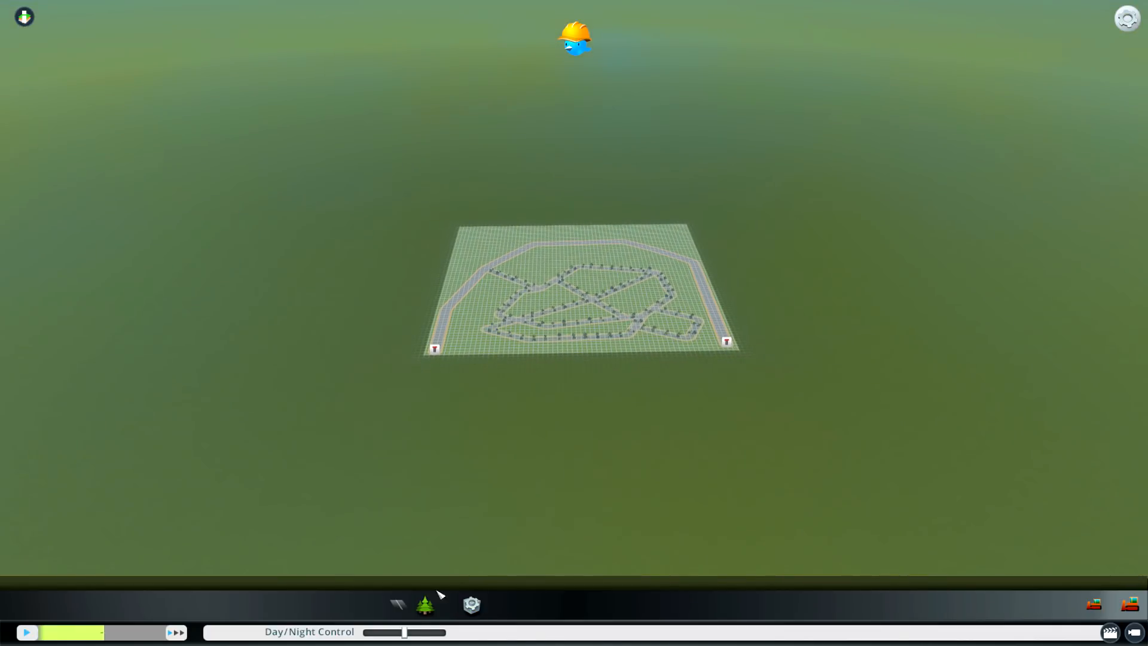
left_click(425, 607)
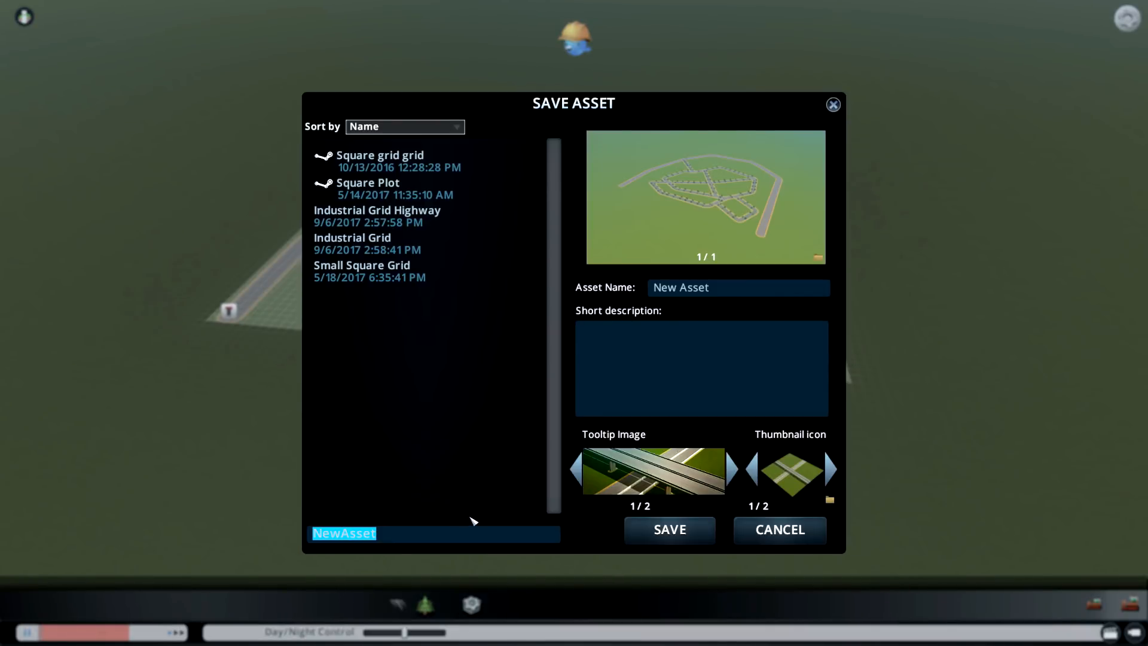
Name the file 'Test asset ut vi' and choose the overview tooltip image and other thumbnail icon
type("T")
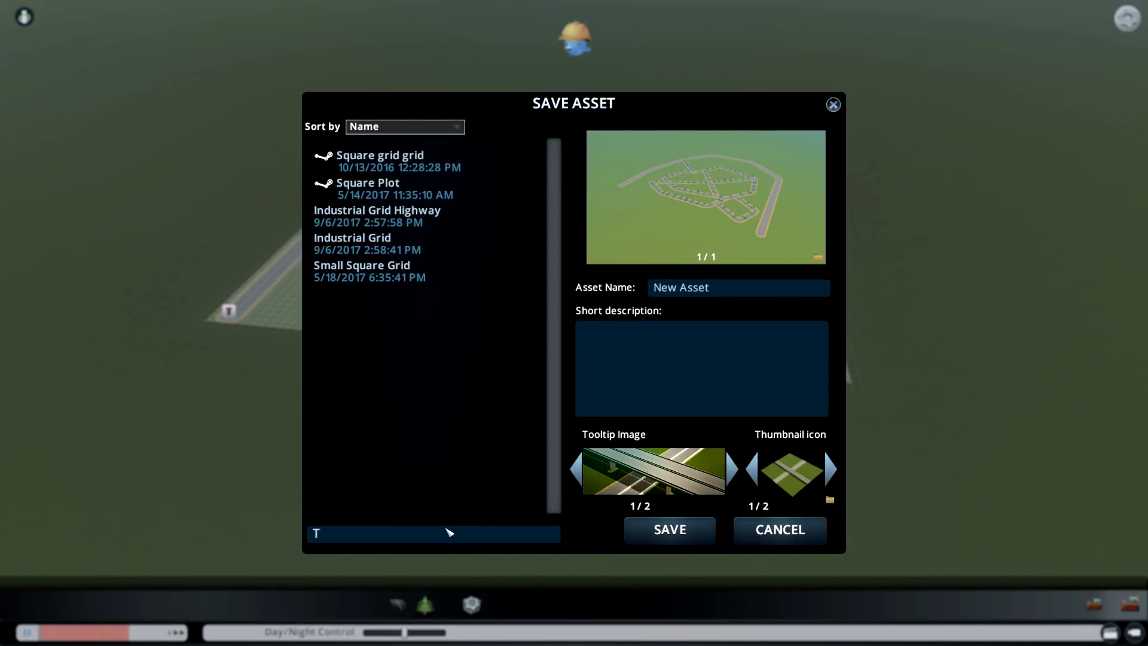
type("est asset for")
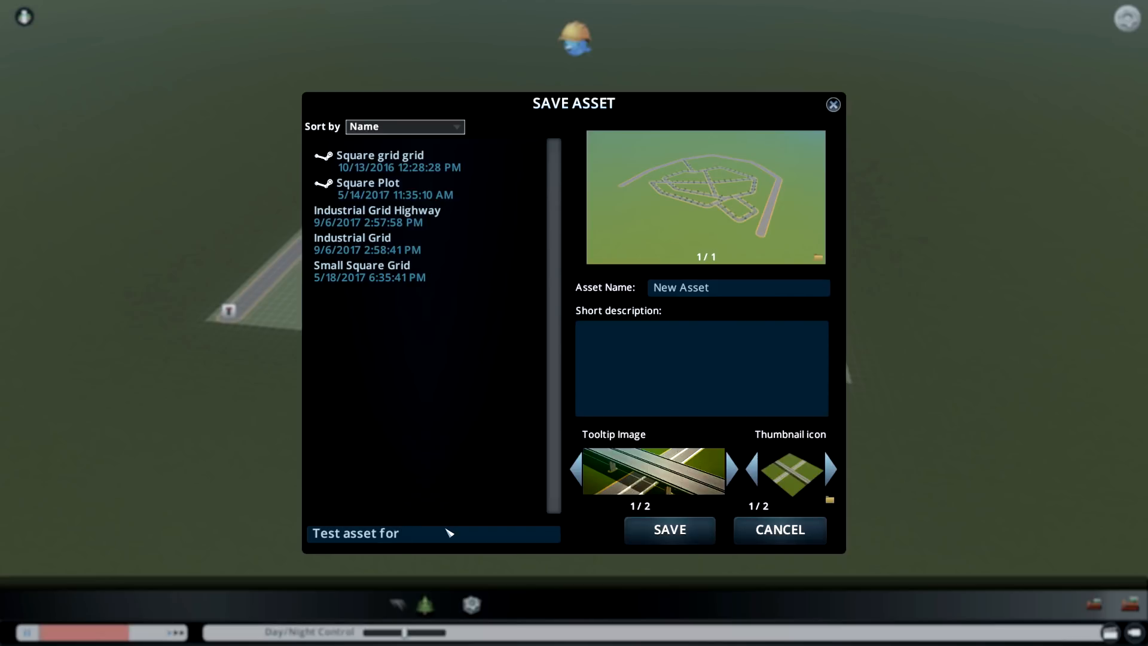
type("ut vi")
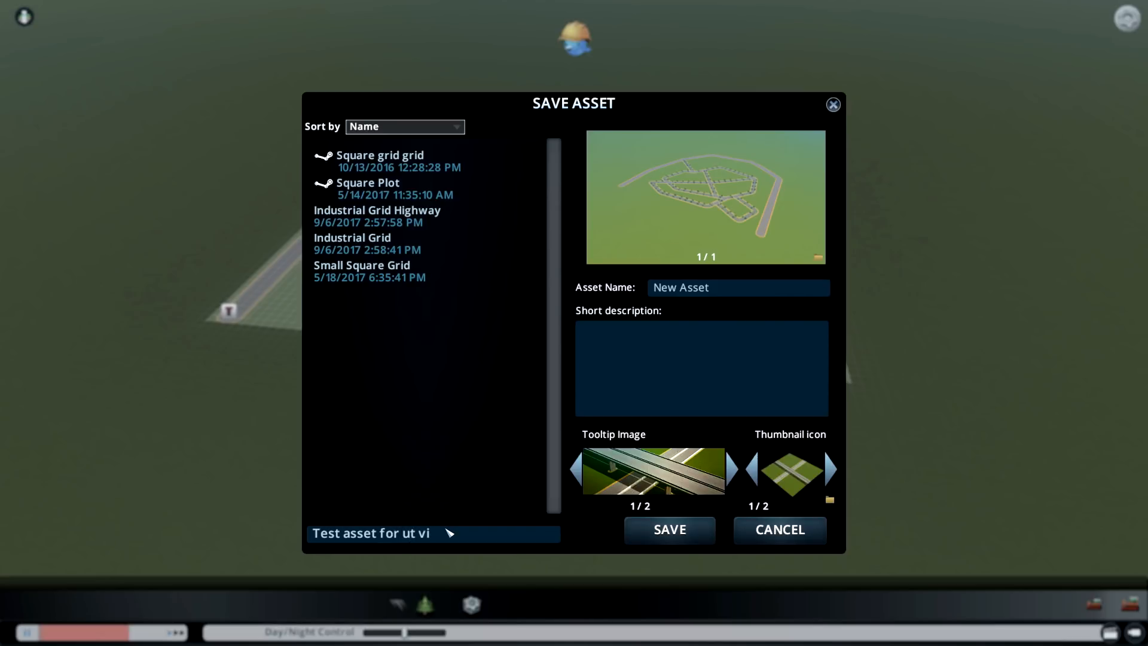
left_click(729, 471)
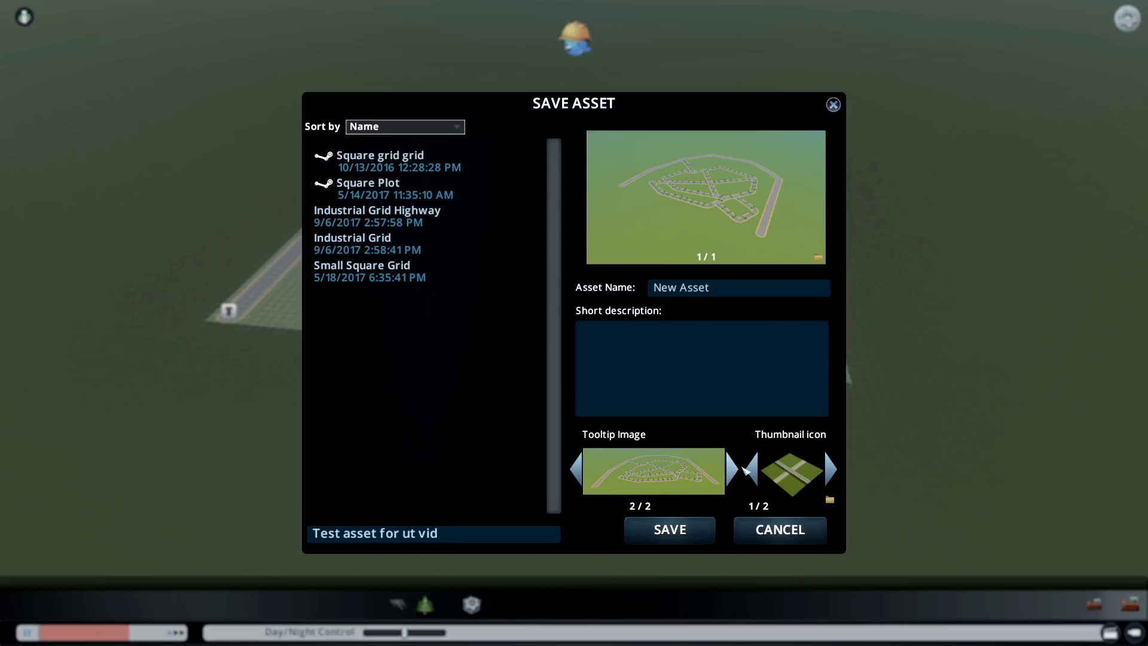
left_click(830, 470)
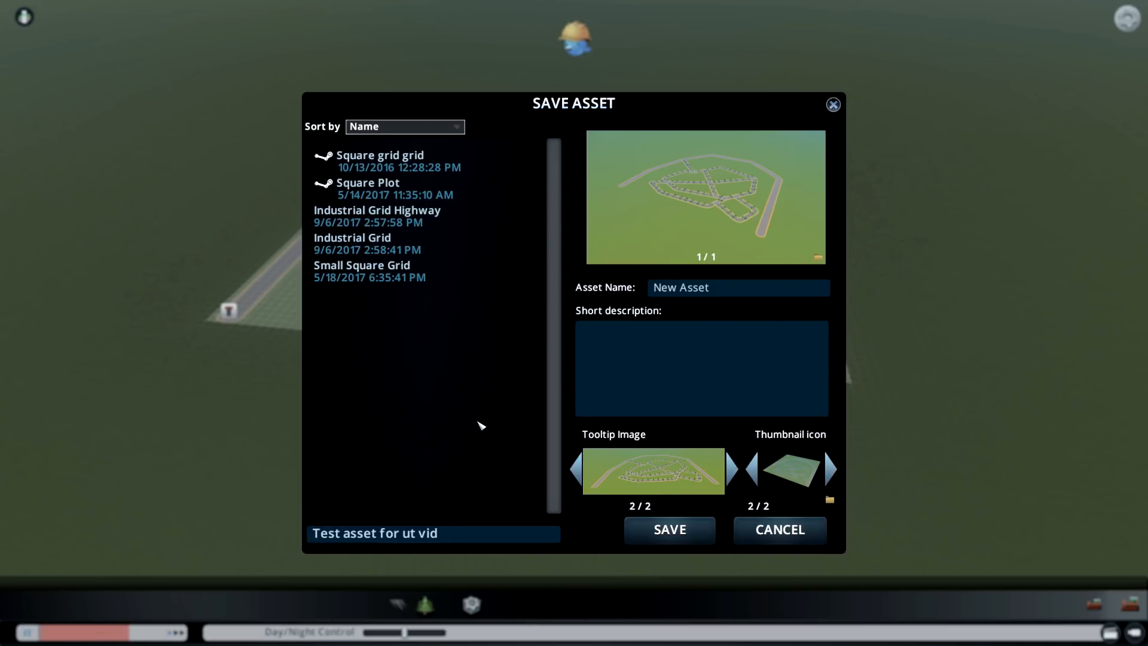
Replace the asset name with 'Test asset for vid' and save it
double_click(681, 287)
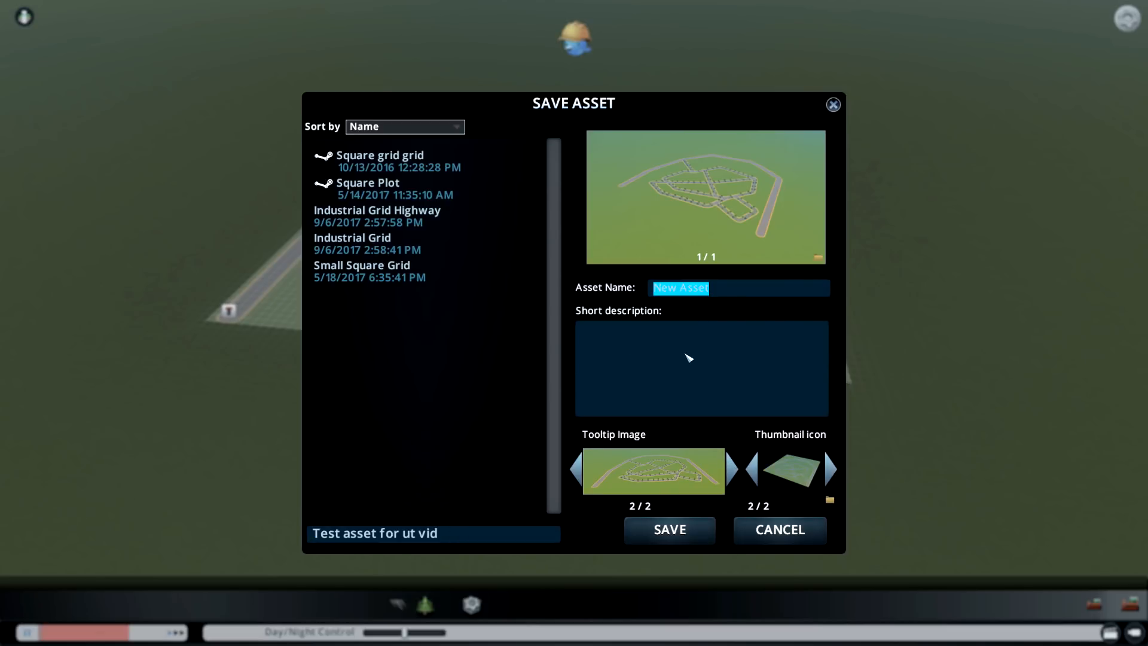
type("Test assw")
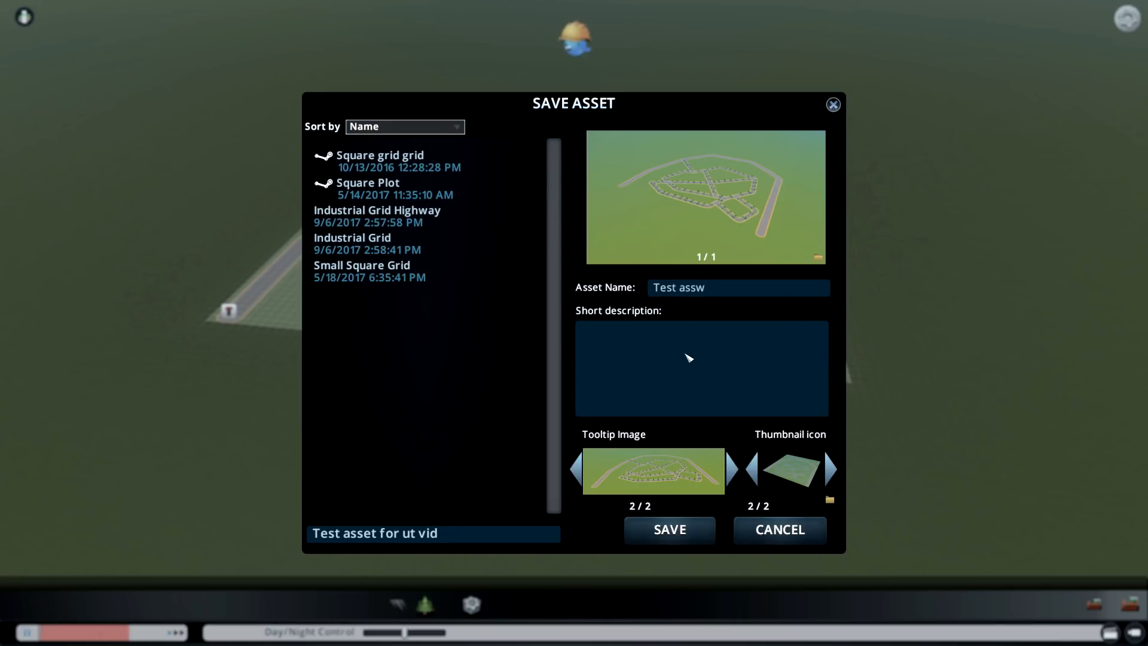
type("Test asset for vid")
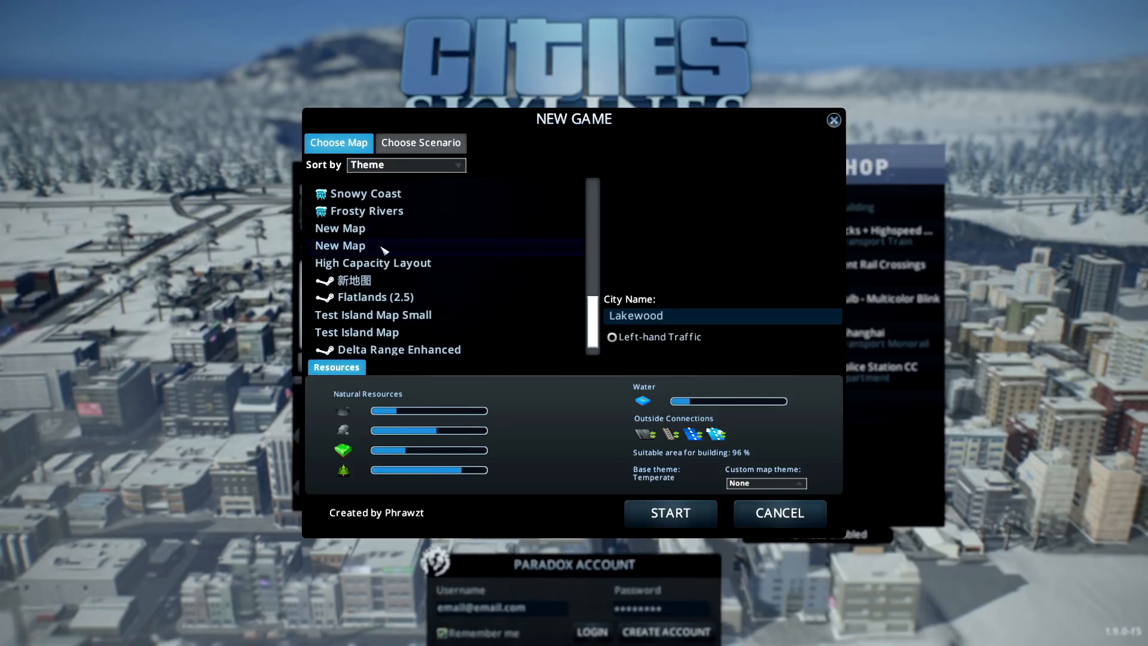
Start the Lakewood city and pick the saved custom intersection from the Roads panel
left_click(670, 515)
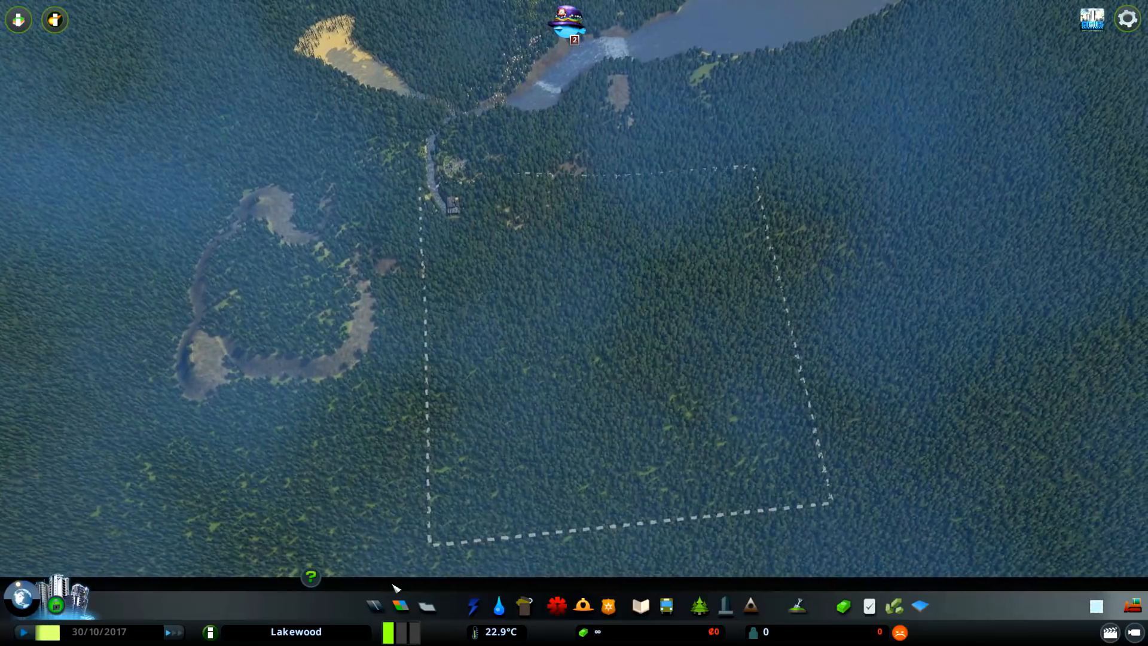
left_click(375, 606)
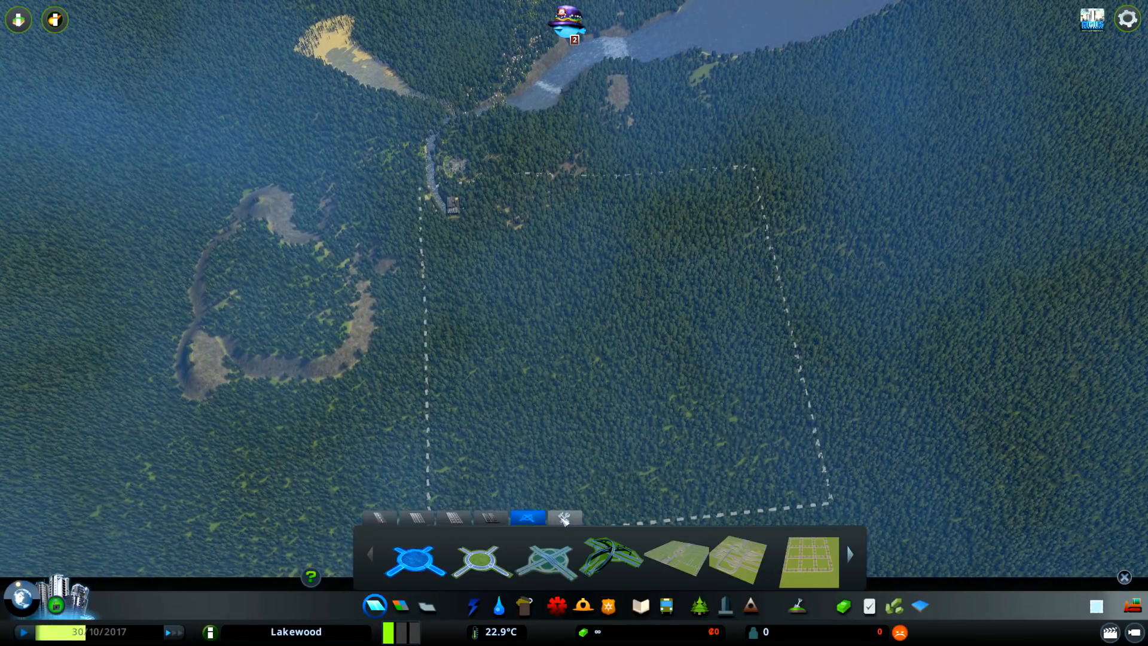
left_click(849, 567)
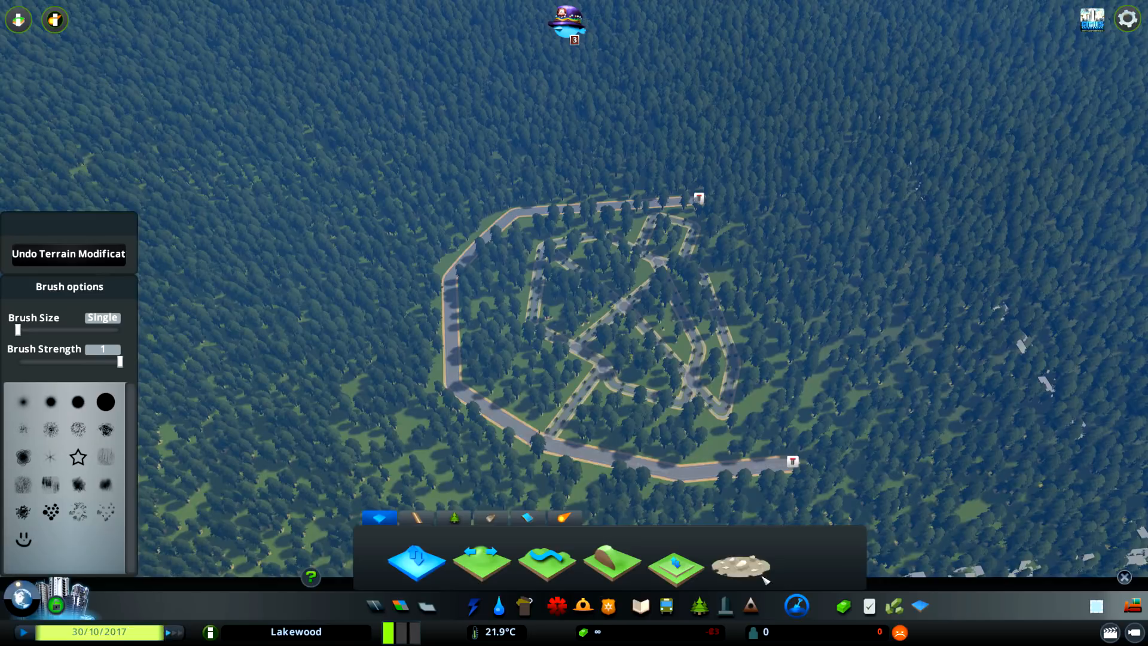
Place additional copies of the custom road layout on open ground
left_click(450, 519)
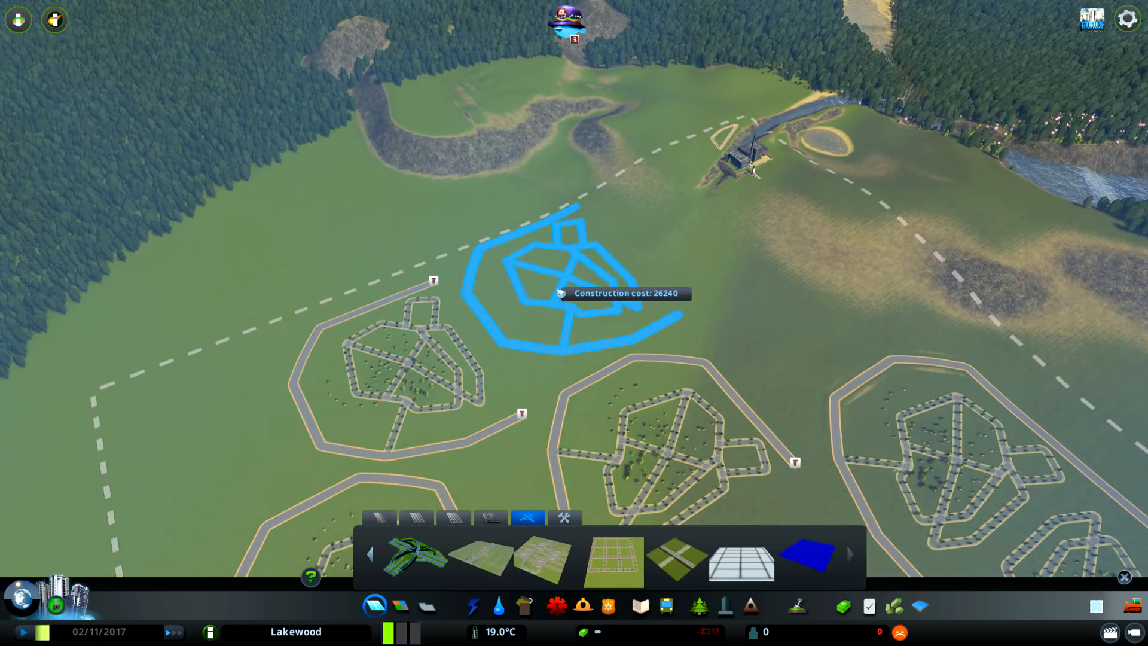
left_click(553, 311)
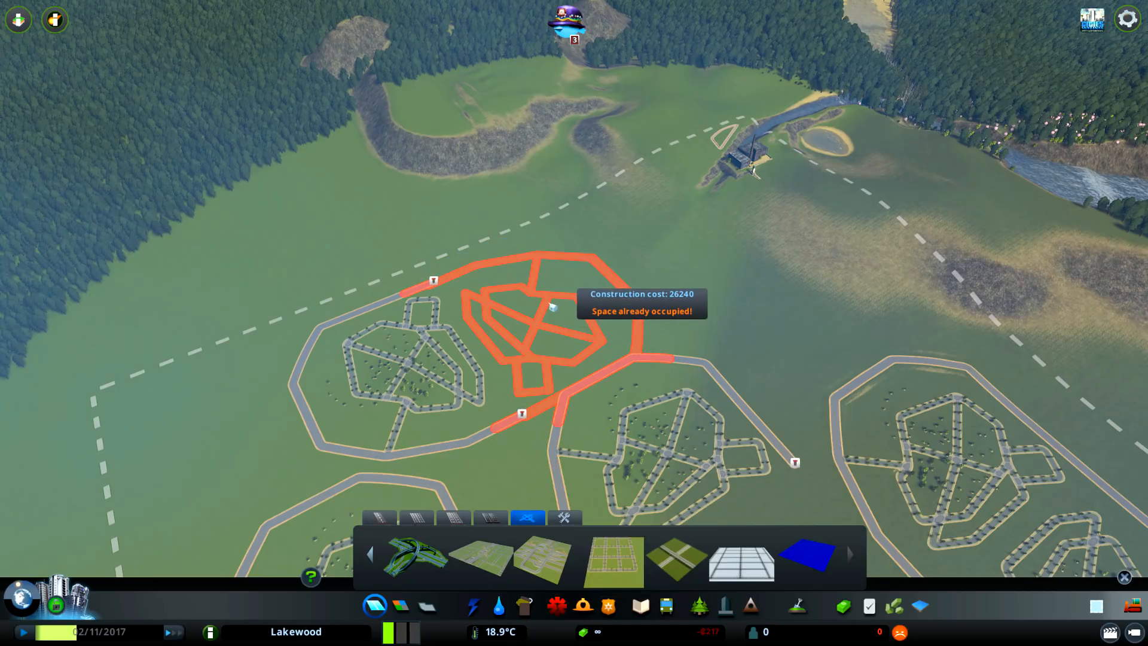